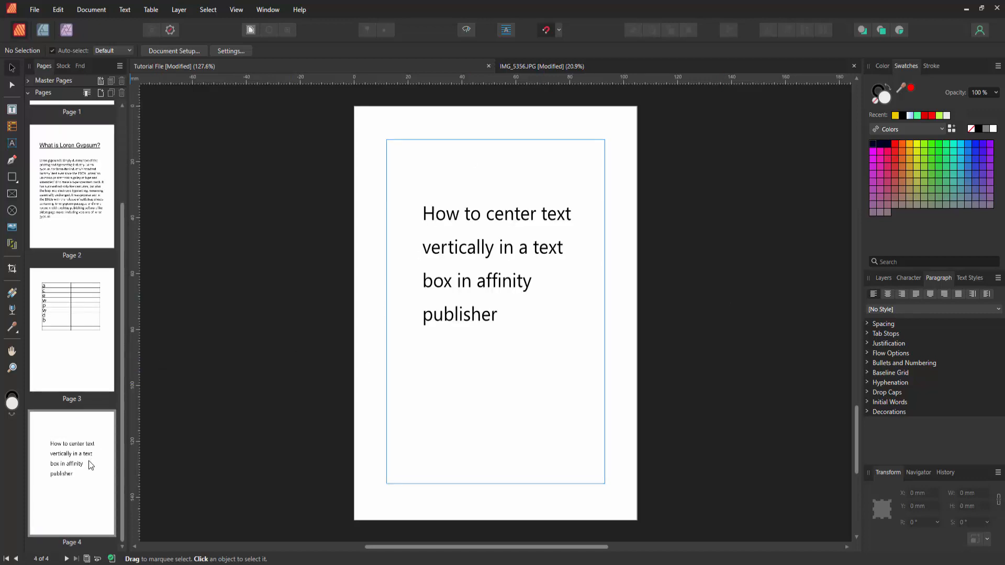
Click into the page 4 heading frame and highlight all four lines of text
left_click(478, 280)
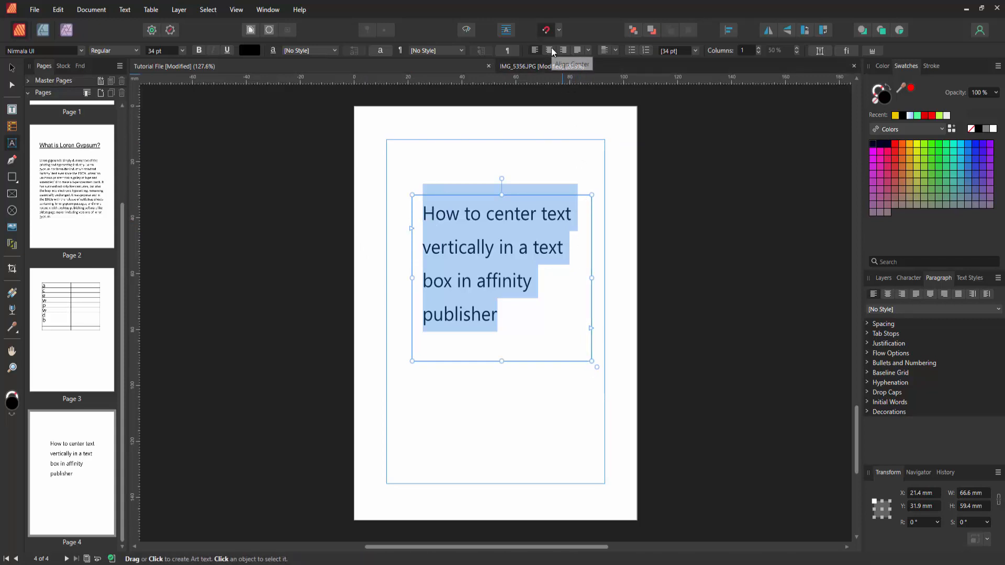
left_click(549, 51)
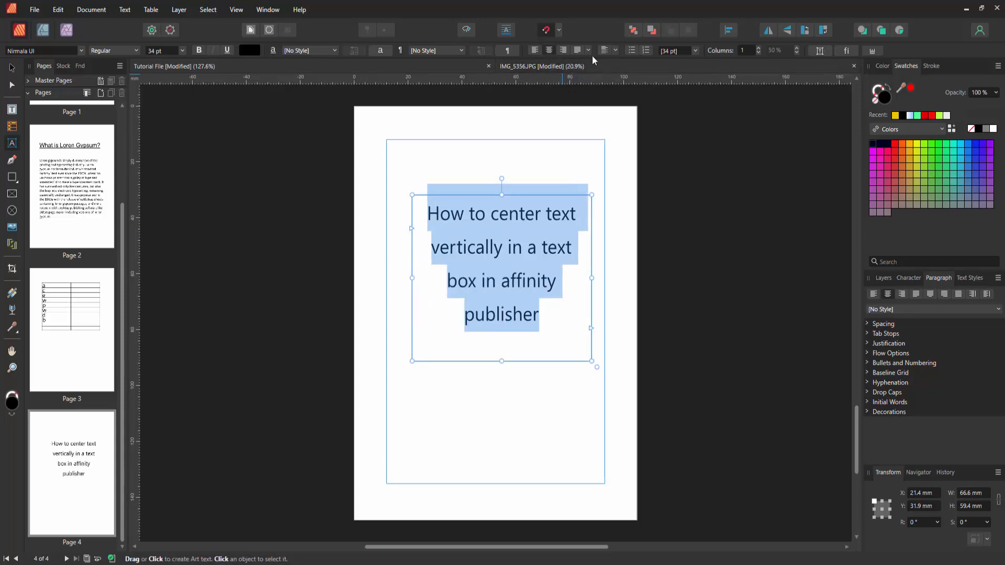
left_click(588, 51)
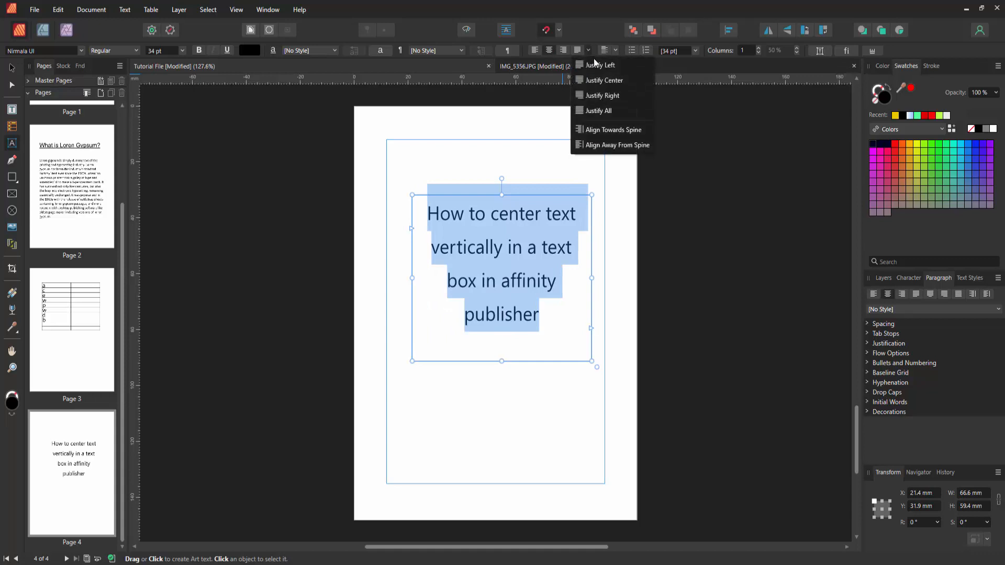
mouse_move(612, 145)
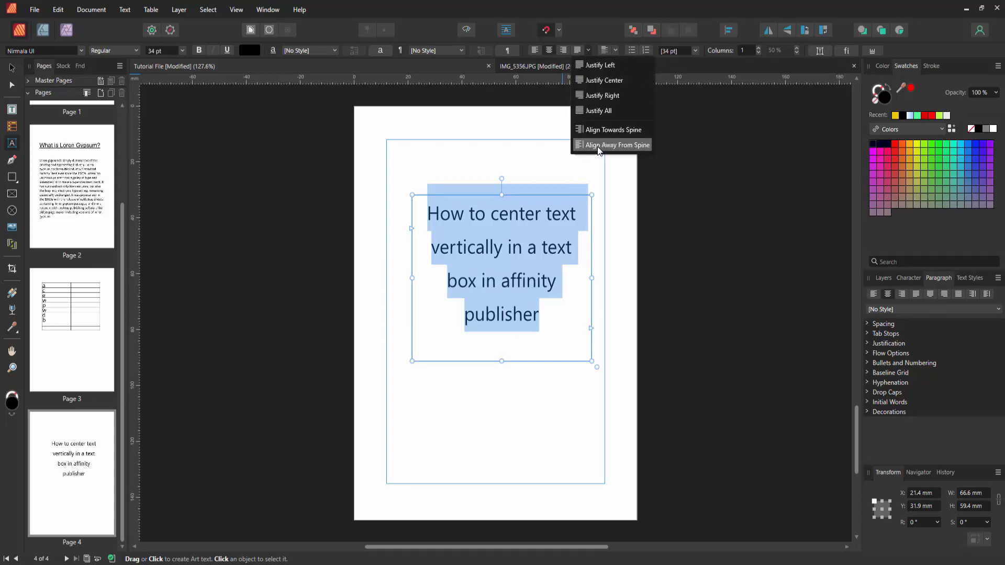
left_click(614, 145)
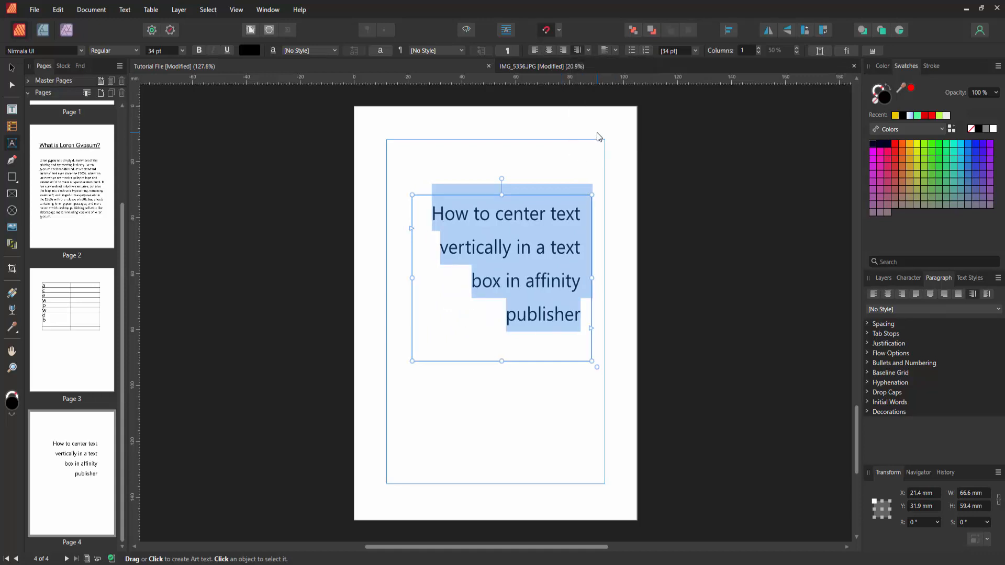
left_click(587, 50)
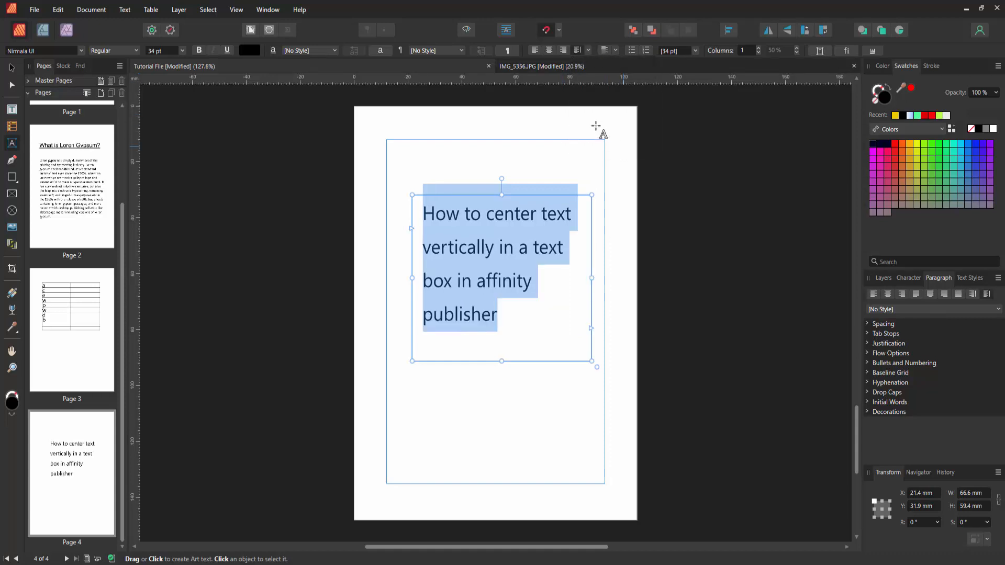
Apply Align Center to the page 4 heading lines
left_click(549, 50)
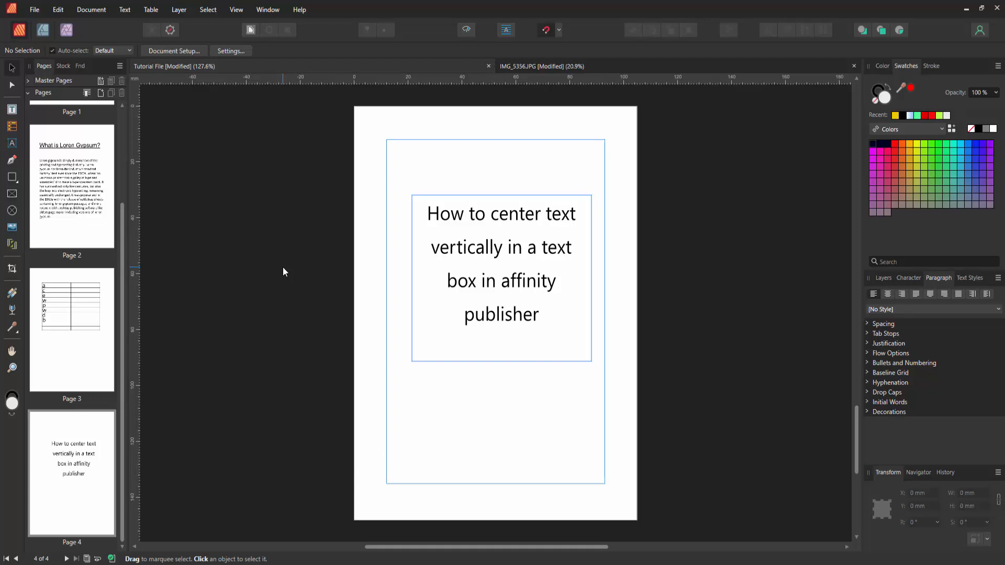
mouse_move(286, 274)
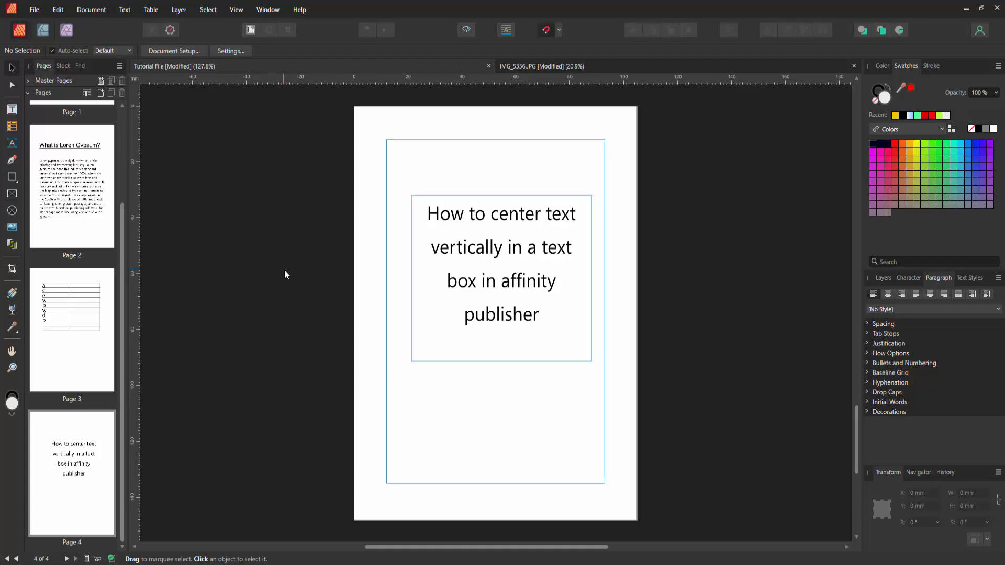